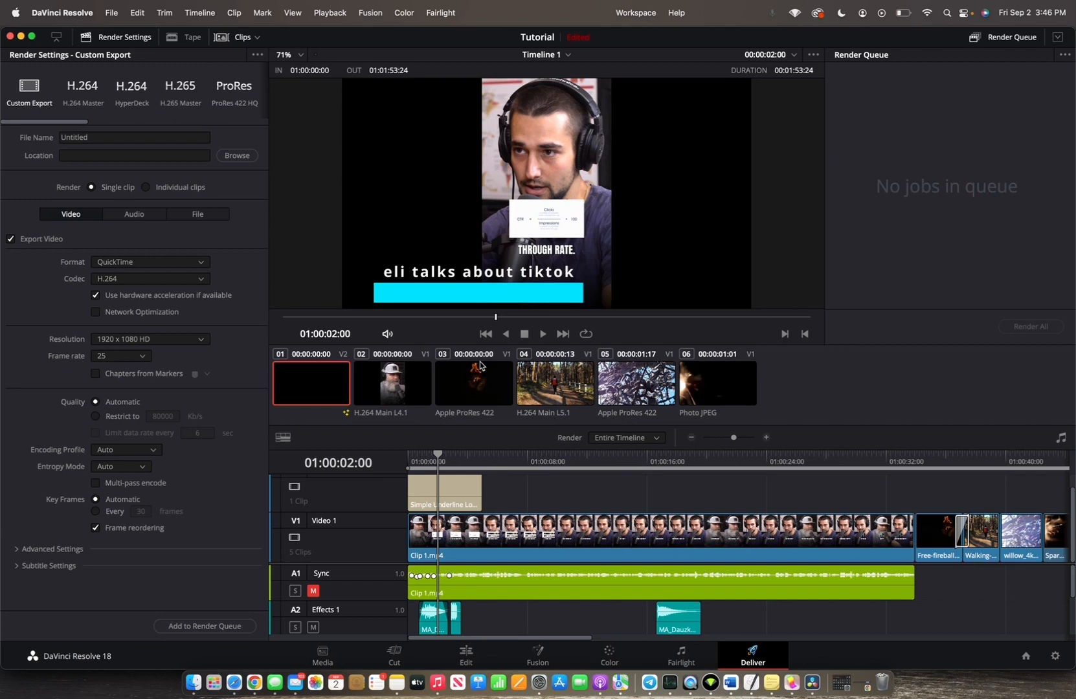
mouse_move(709, 304)
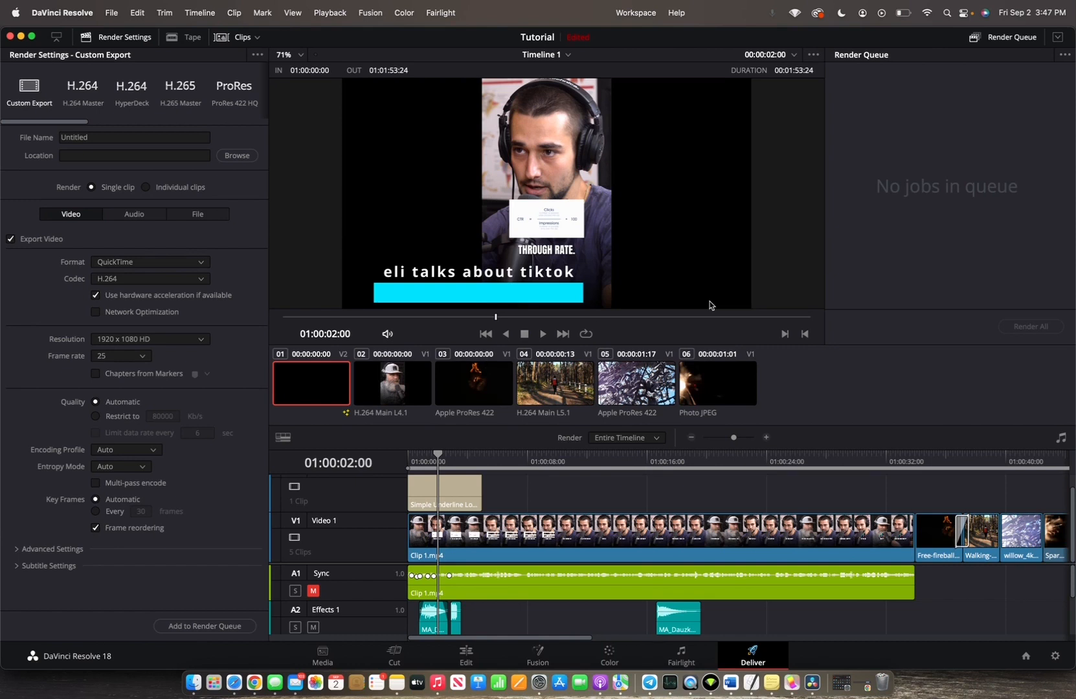
mouse_move(923, 225)
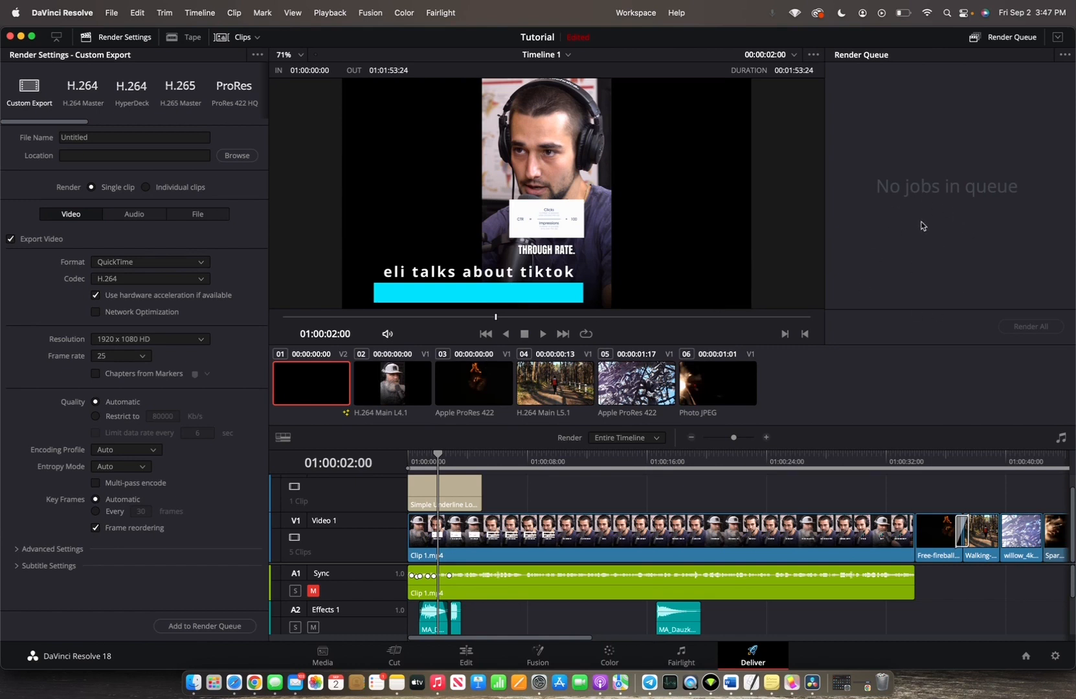
mouse_move(839, 301)
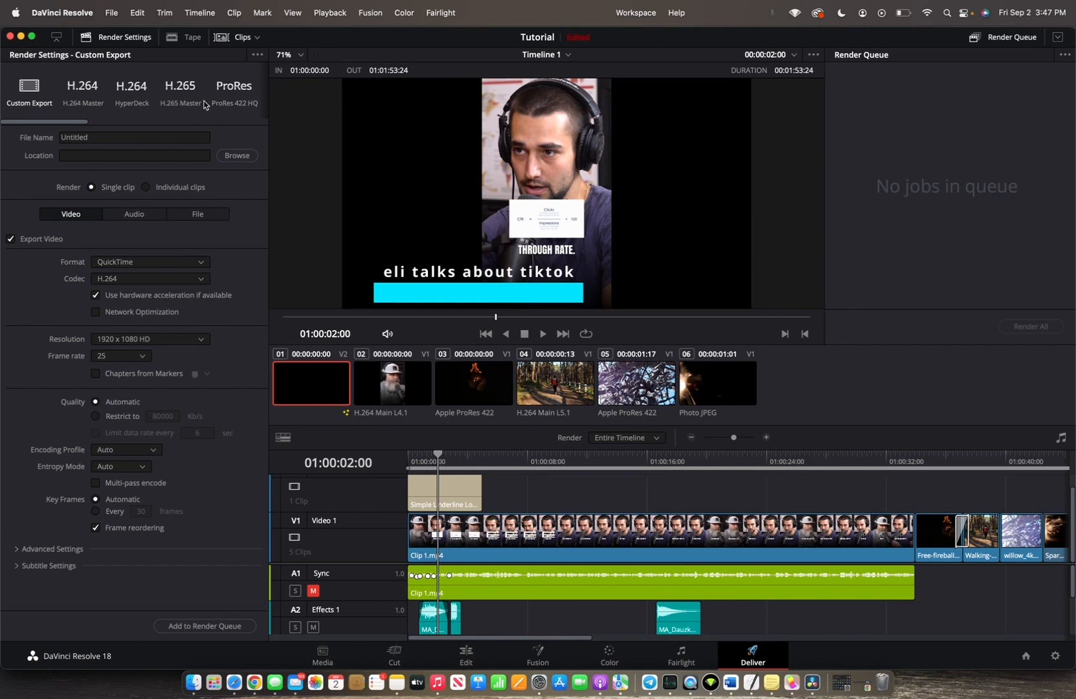
mouse_move(122, 41)
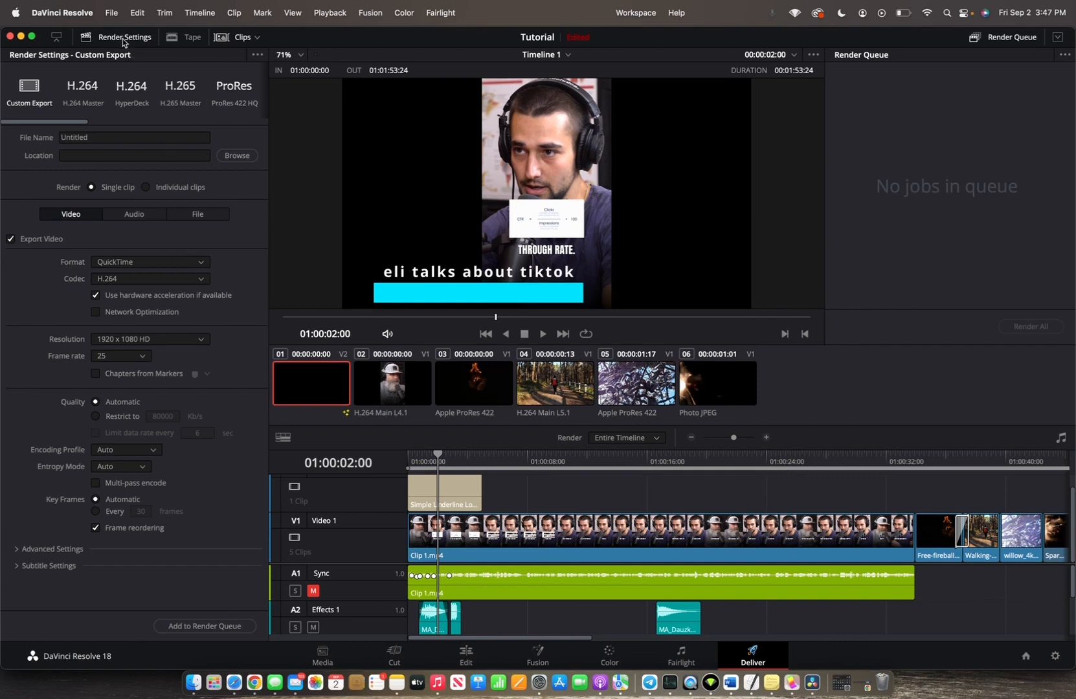
mouse_move(155, 110)
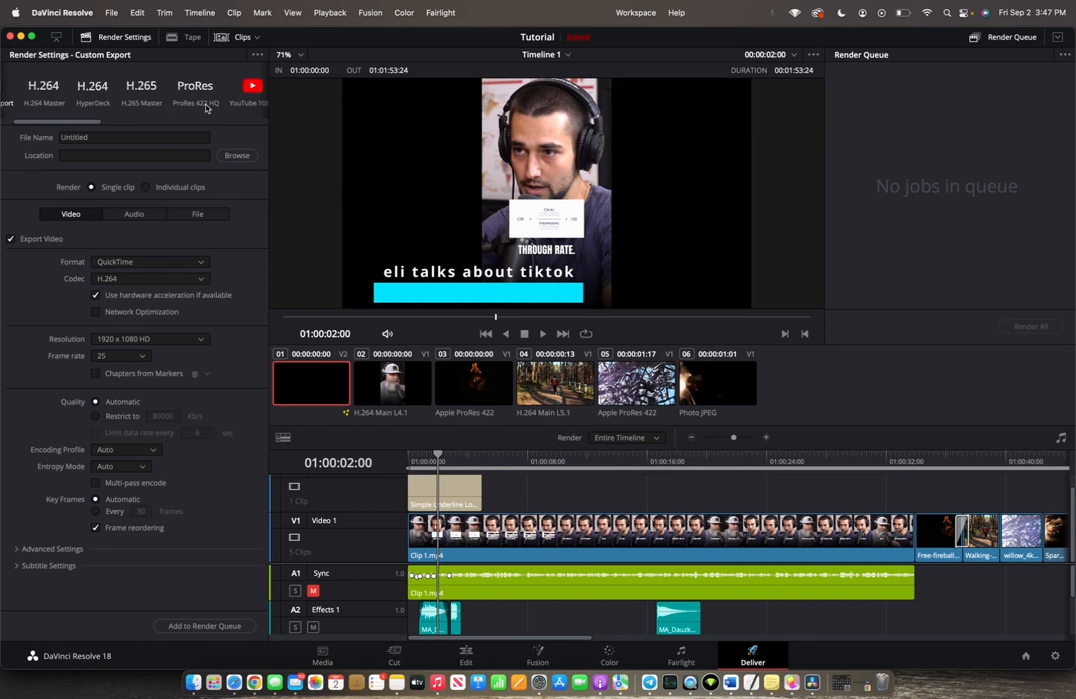
- Scroll through the Custom Export video settings for QuickTime H.264, 1920x1080 at 25 fps
scroll("right", 3)
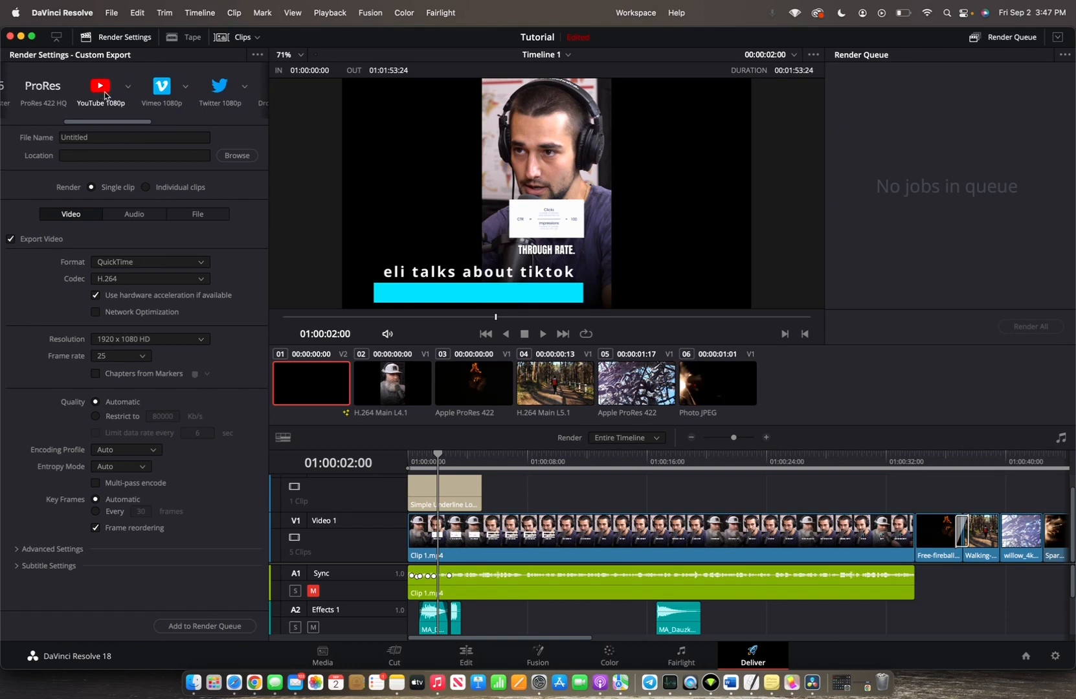
scroll("right", 3)
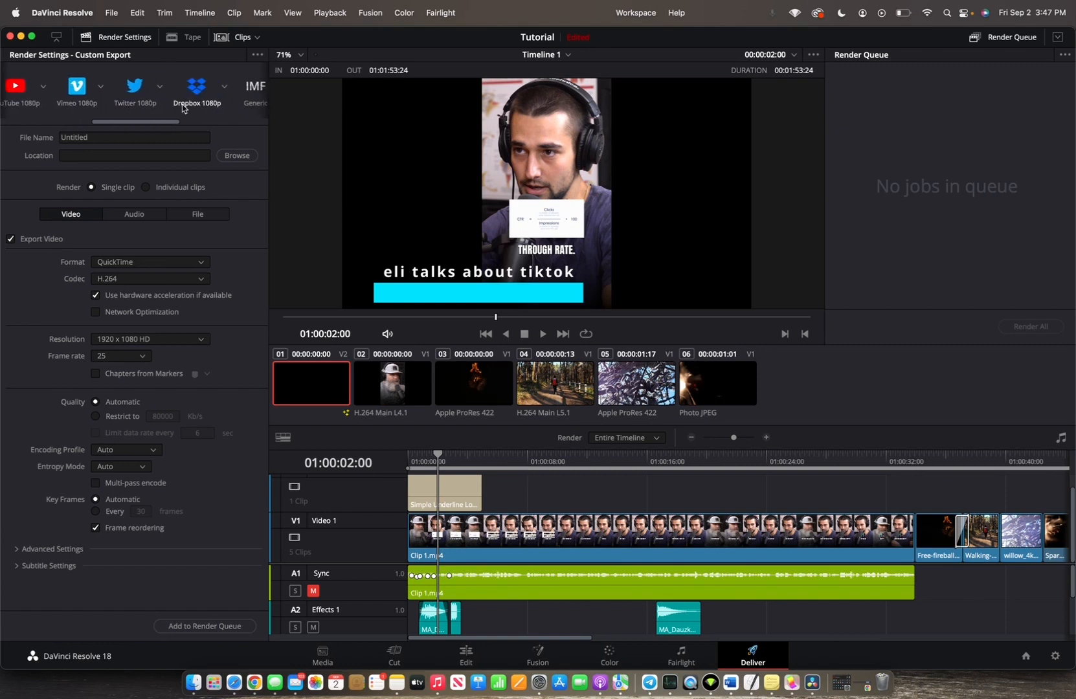
scroll("right", 3)
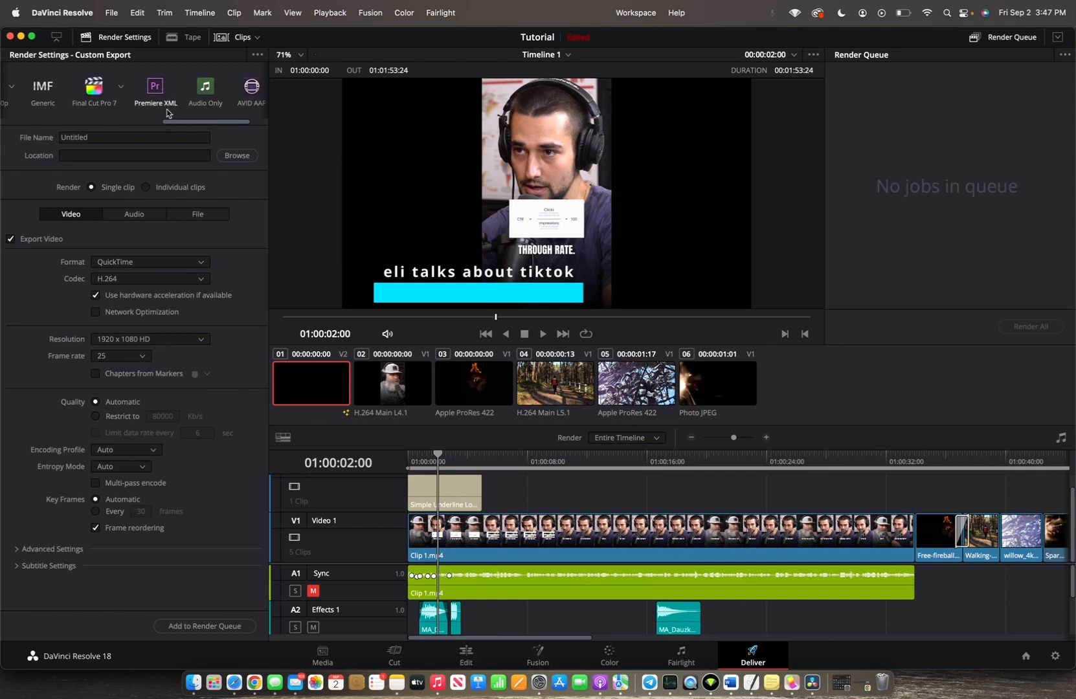
mouse_move(166, 115)
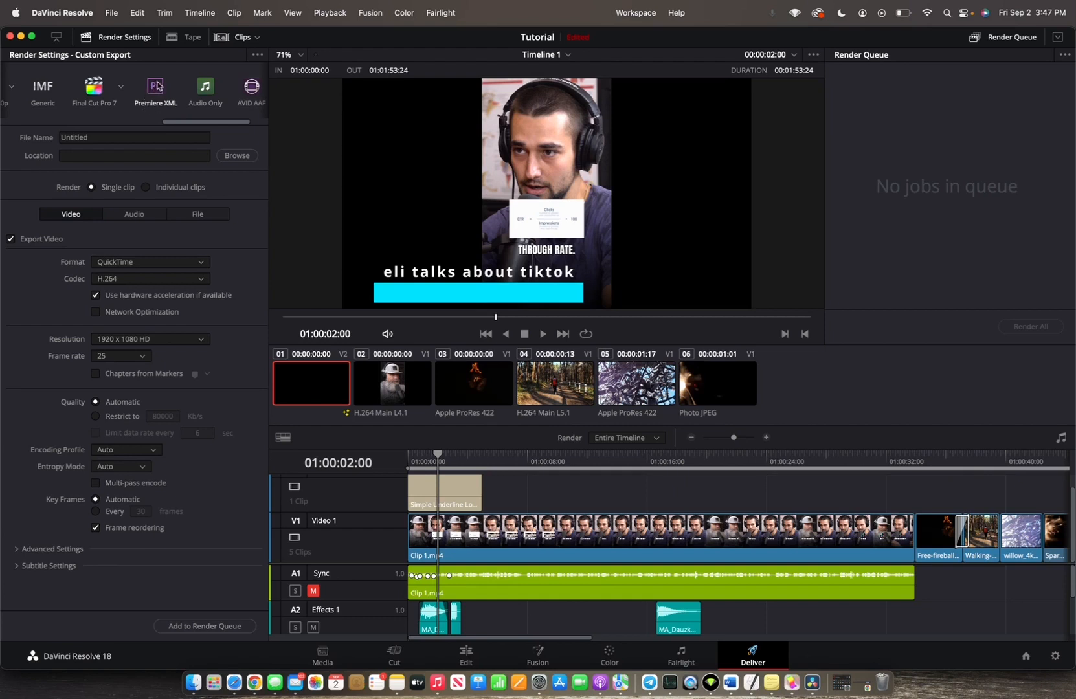
mouse_move(148, 113)
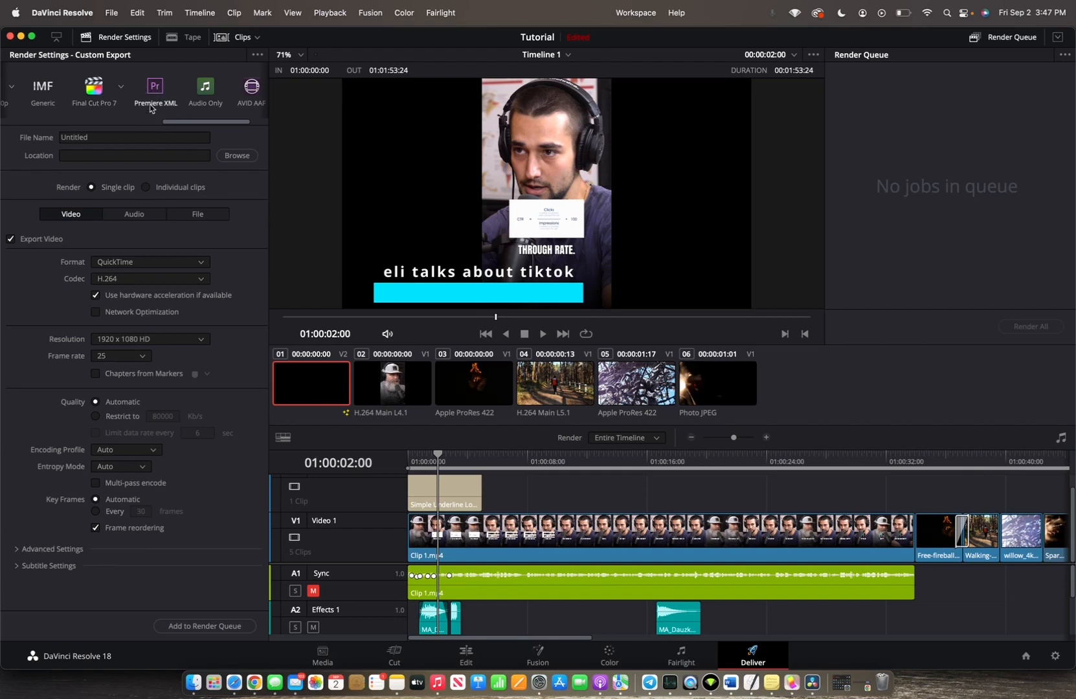
mouse_move(153, 115)
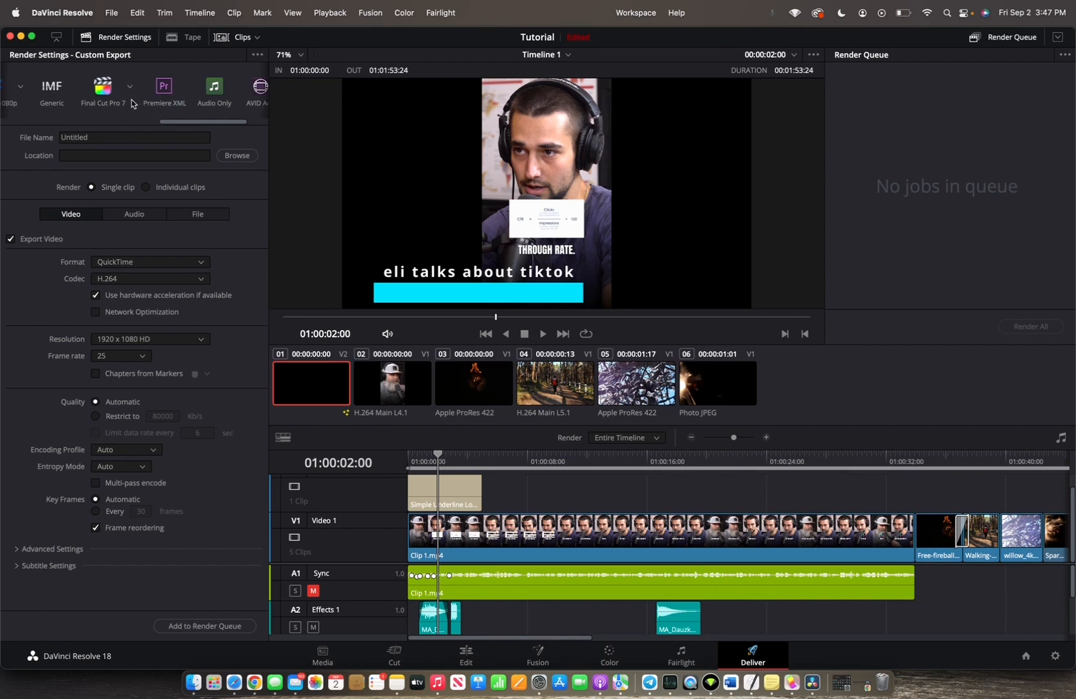
scroll("left", 3)
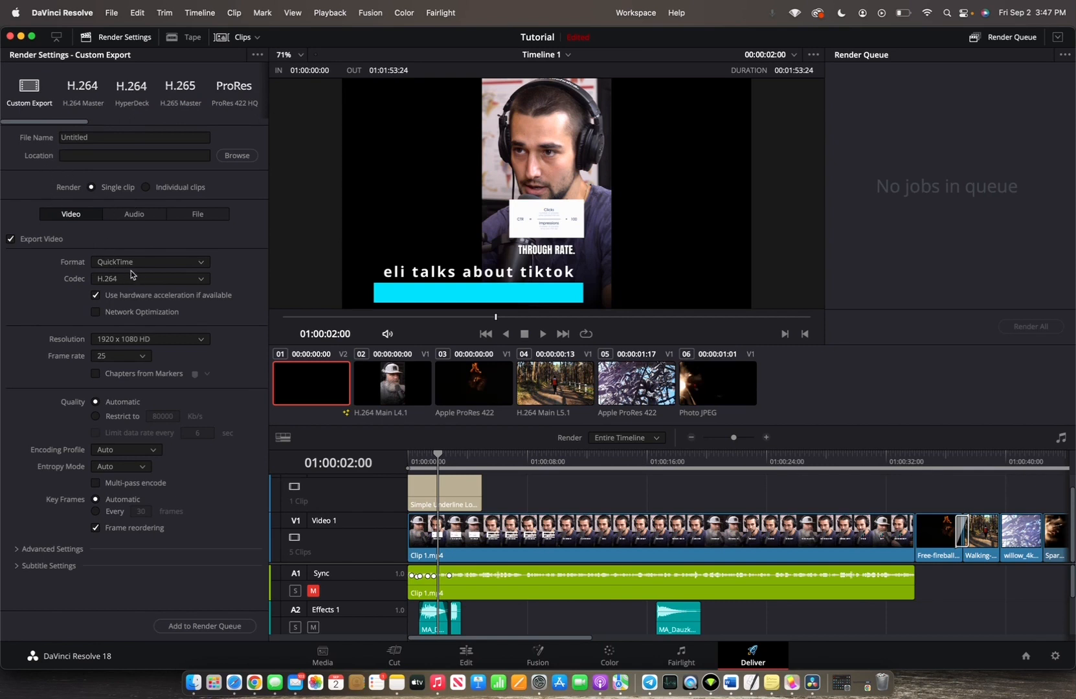
mouse_move(144, 264)
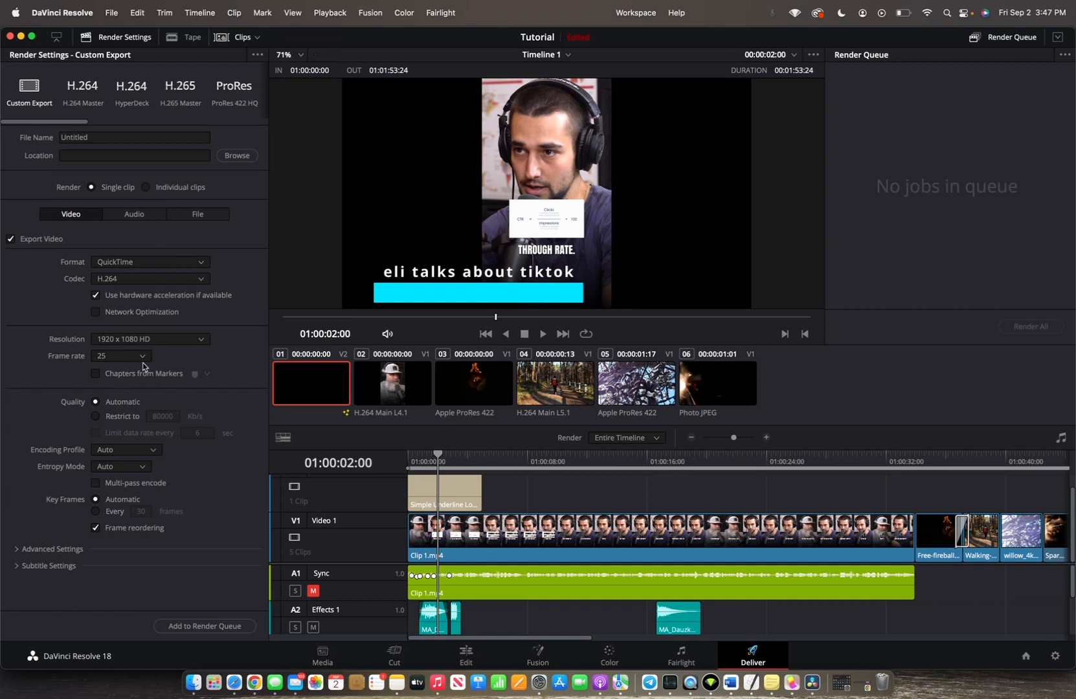
mouse_move(120, 409)
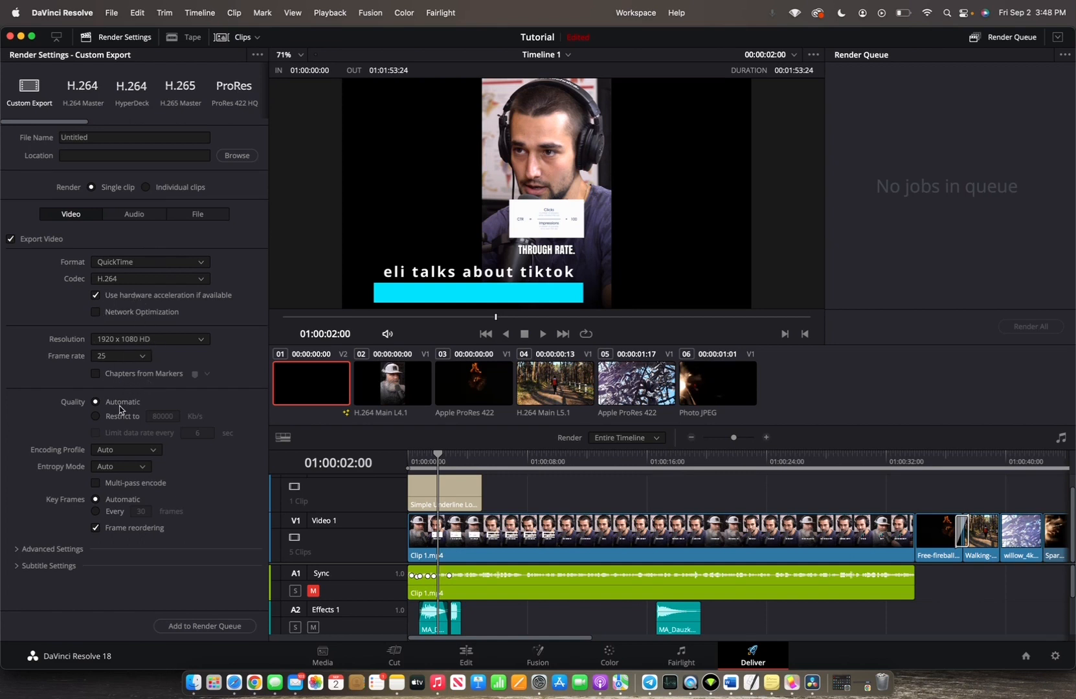
mouse_move(134, 410)
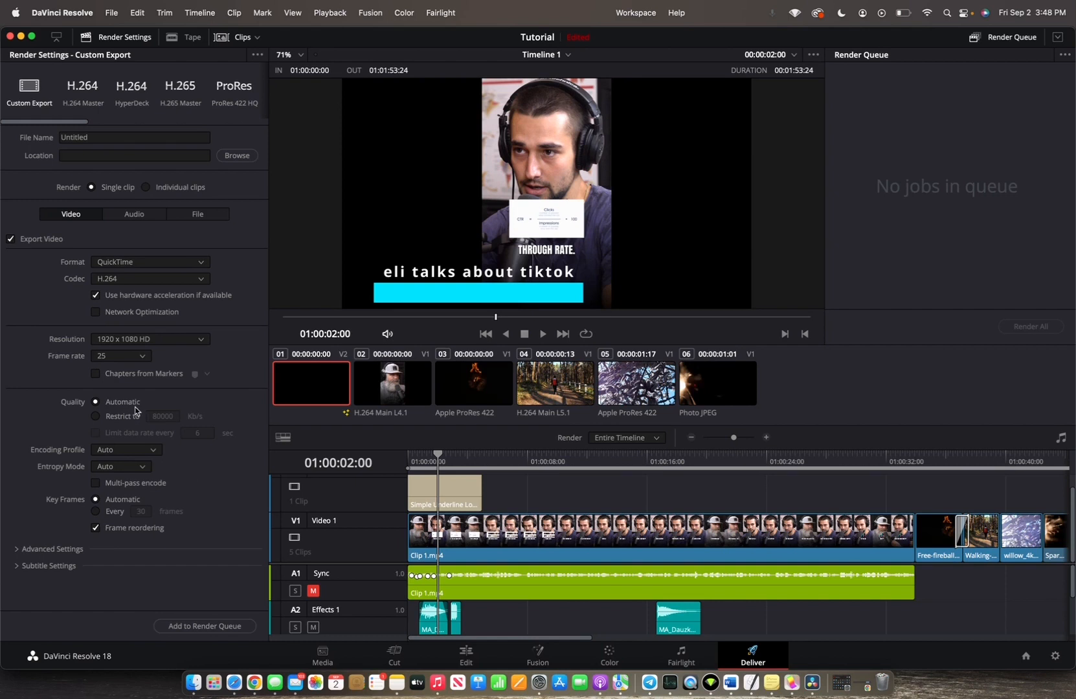
mouse_move(165, 396)
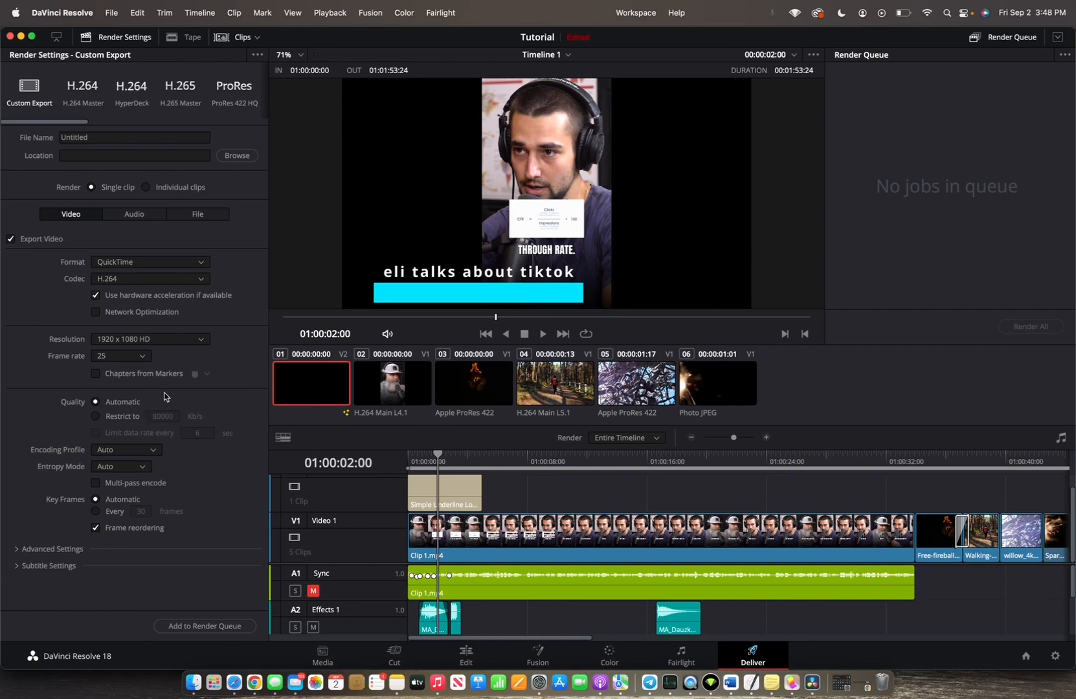
mouse_move(164, 396)
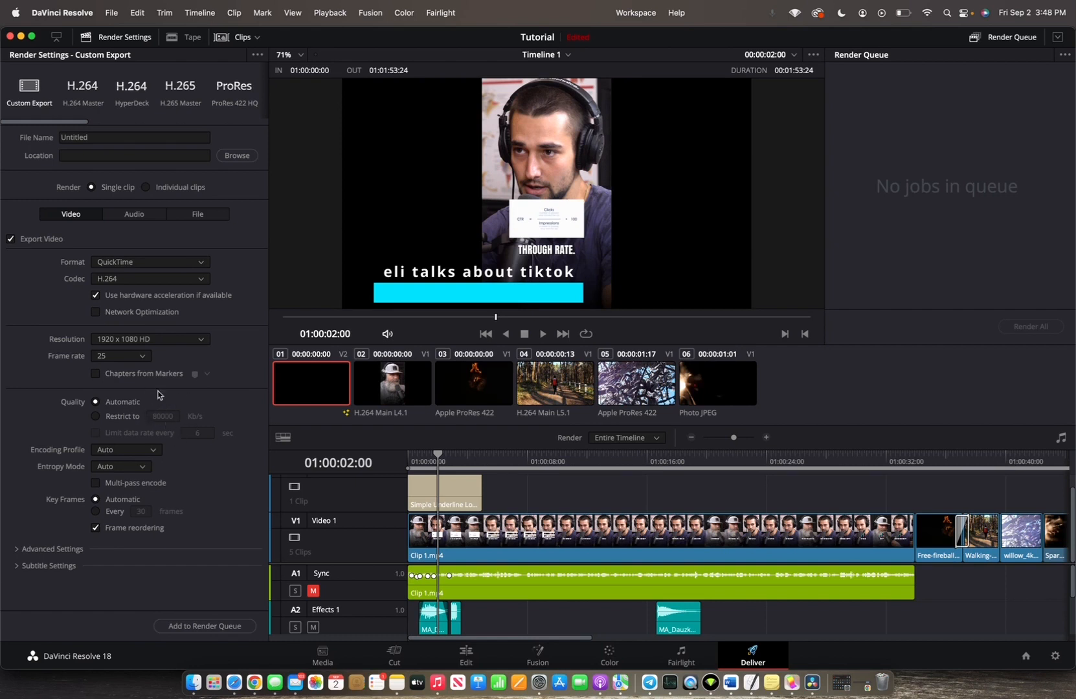
mouse_move(188, 233)
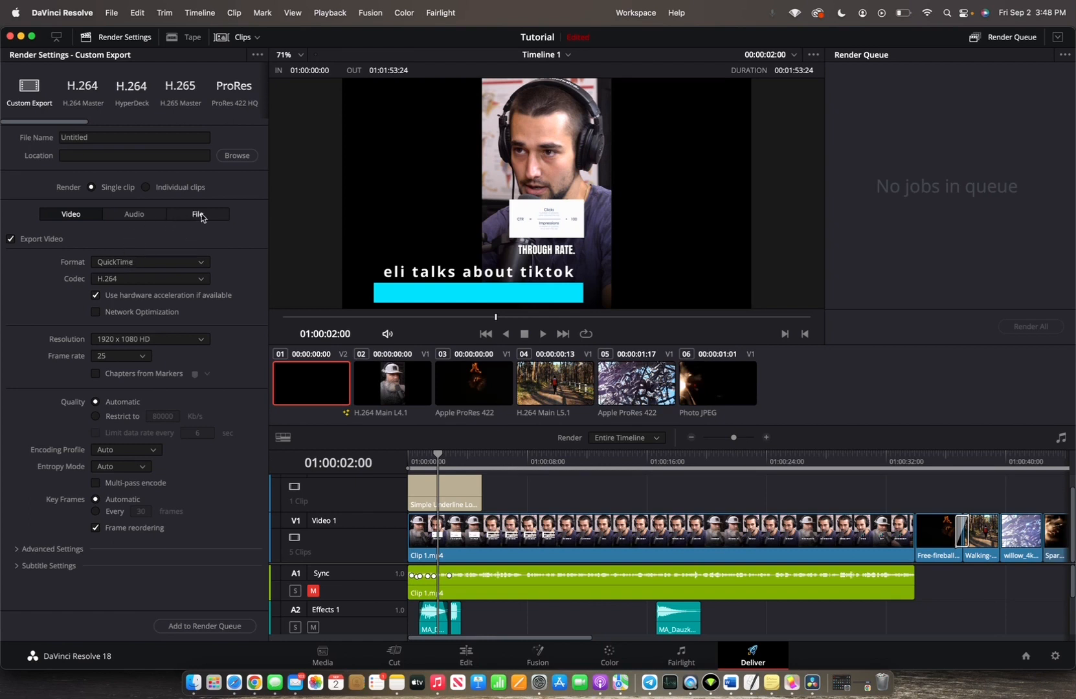
- Name the output file 'Eli talks about tiktok' in the File settings
left_click(198, 217)
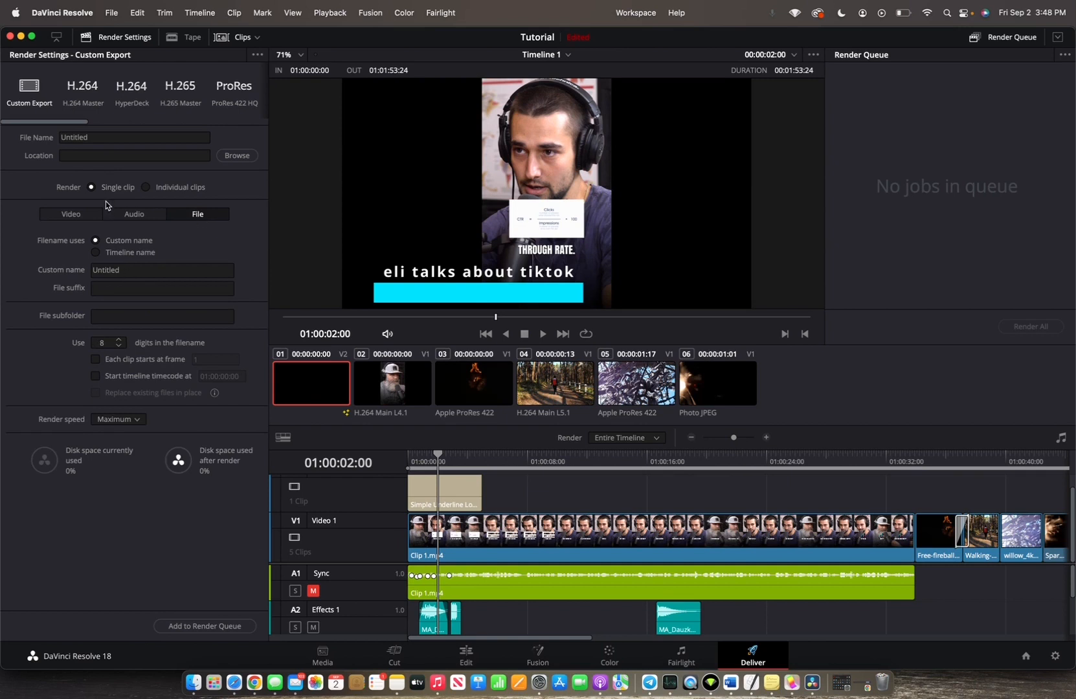
mouse_move(115, 266)
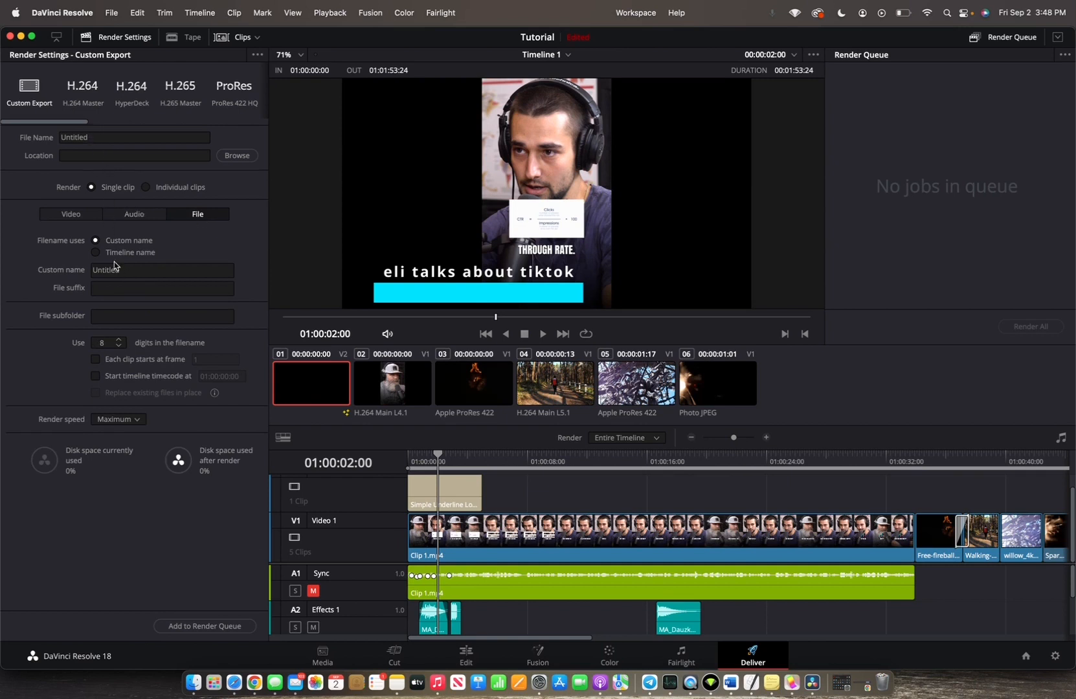
mouse_move(116, 266)
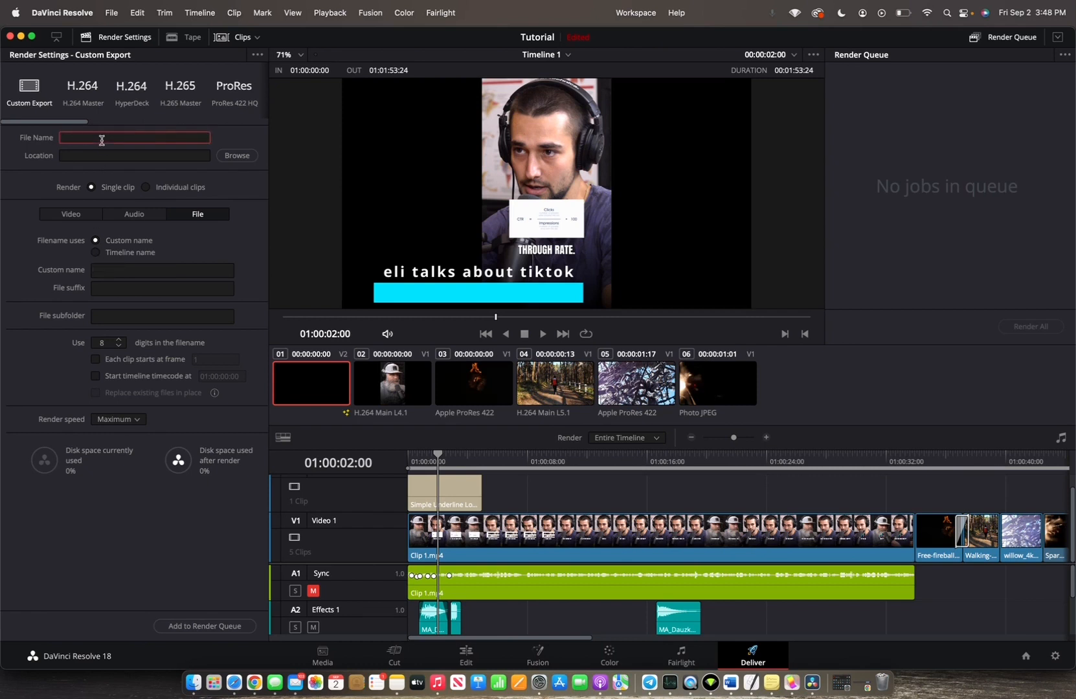
type("Eli talks about tiktok")
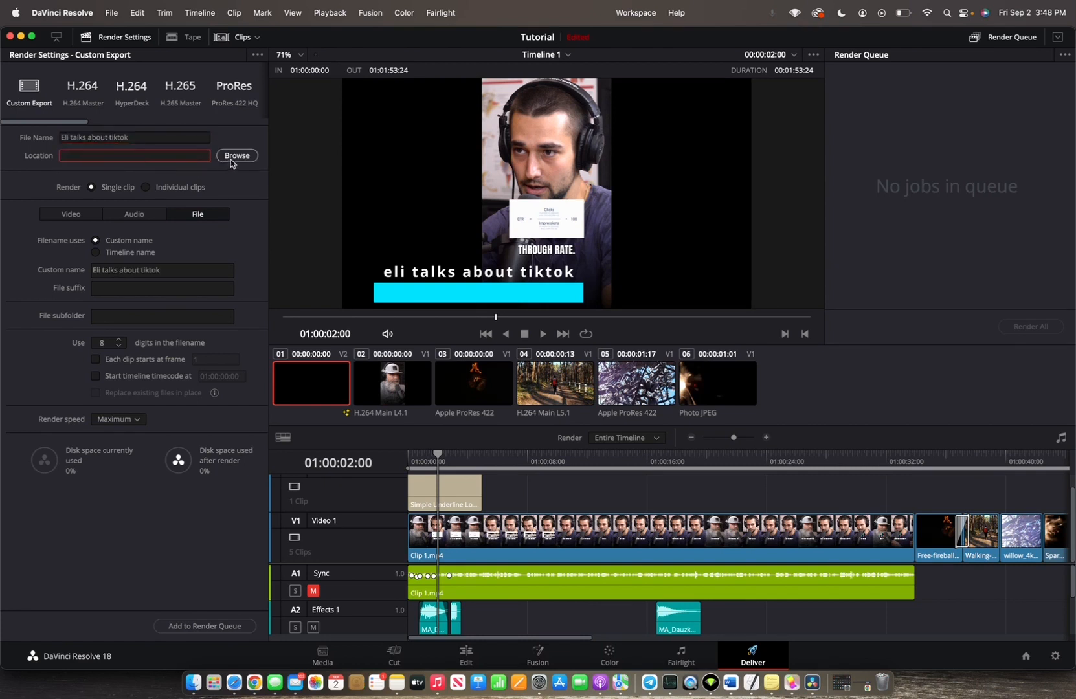
- Set the export destination to the breezy home folder, /Users/breezy
left_click(236, 155)
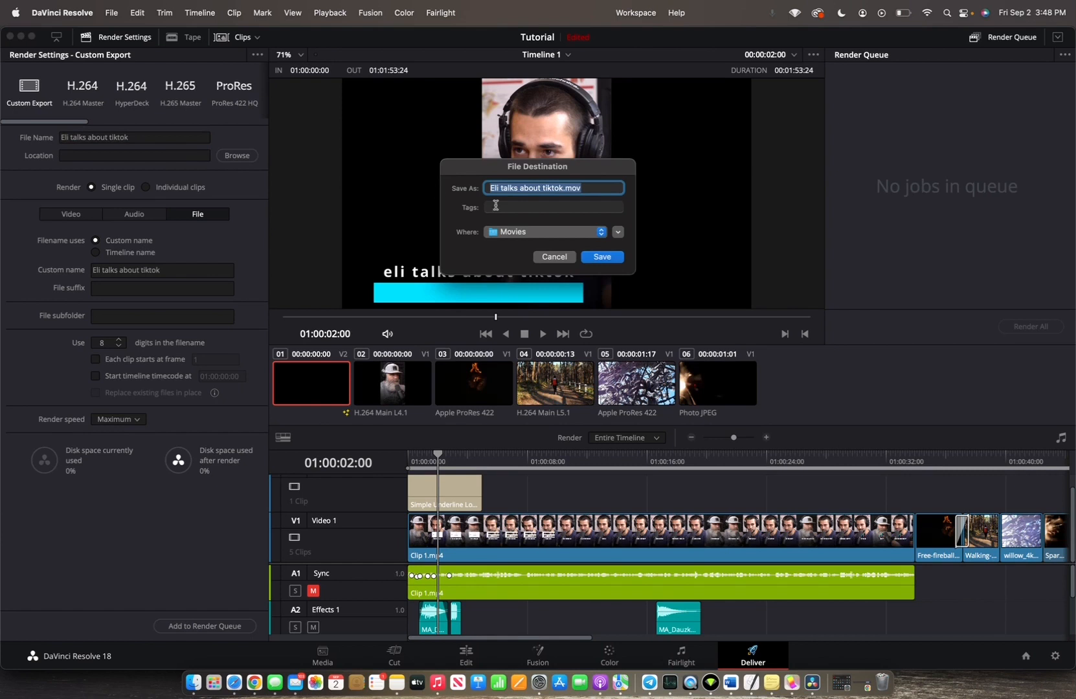
mouse_move(523, 236)
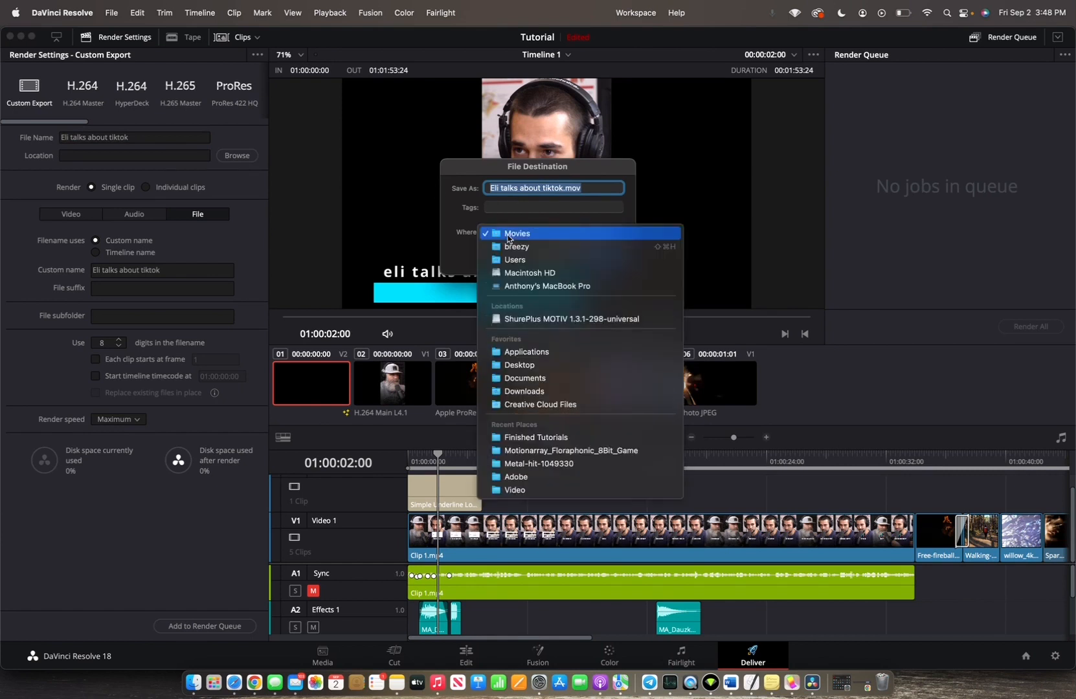
left_click(514, 247)
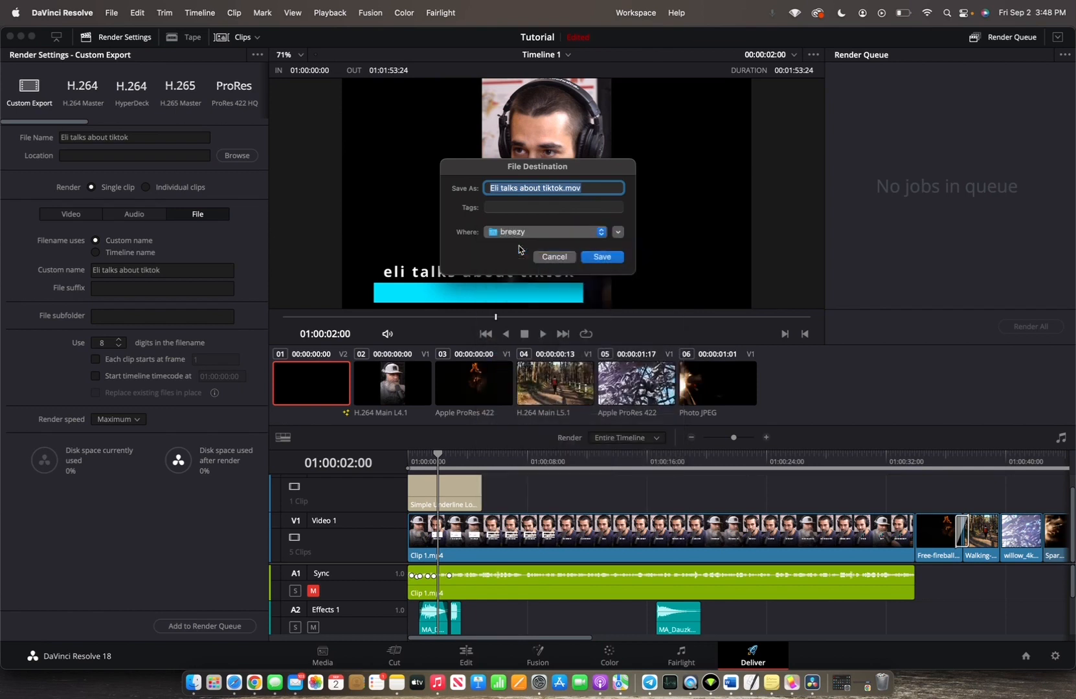
left_click(602, 256)
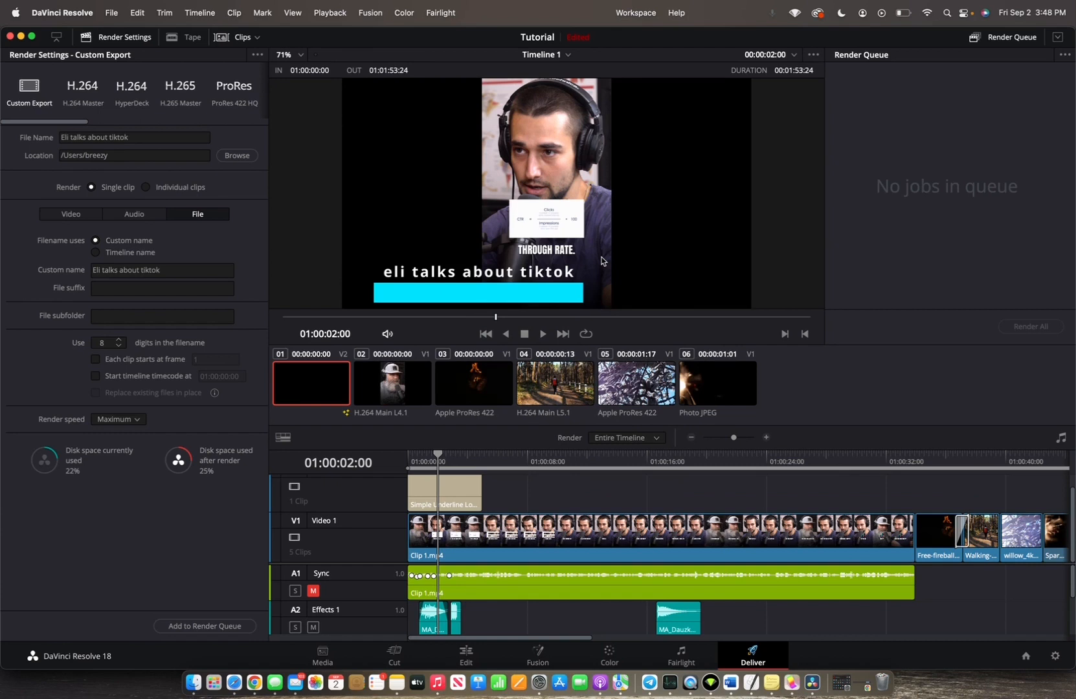
mouse_move(235, 282)
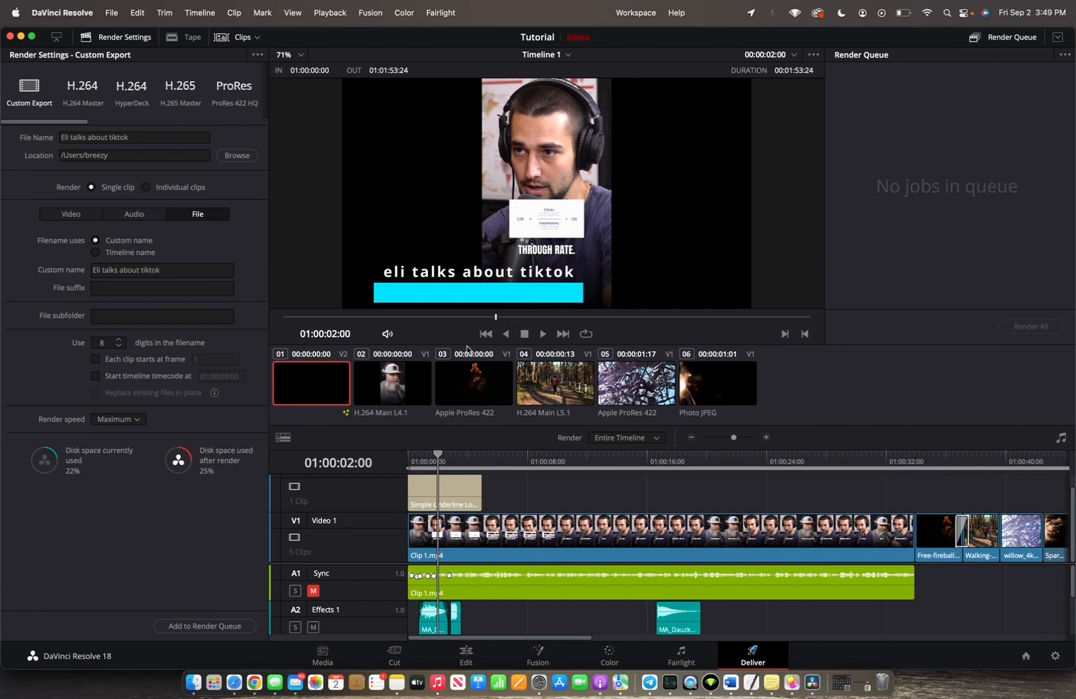
mouse_move(612, 453)
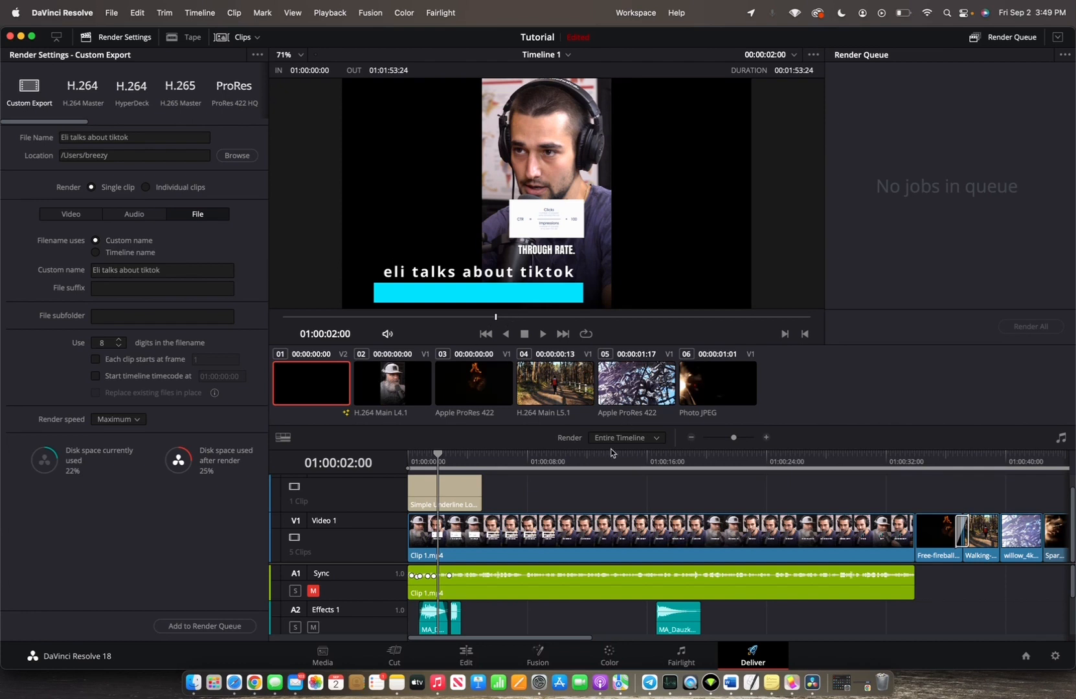
mouse_move(606, 444)
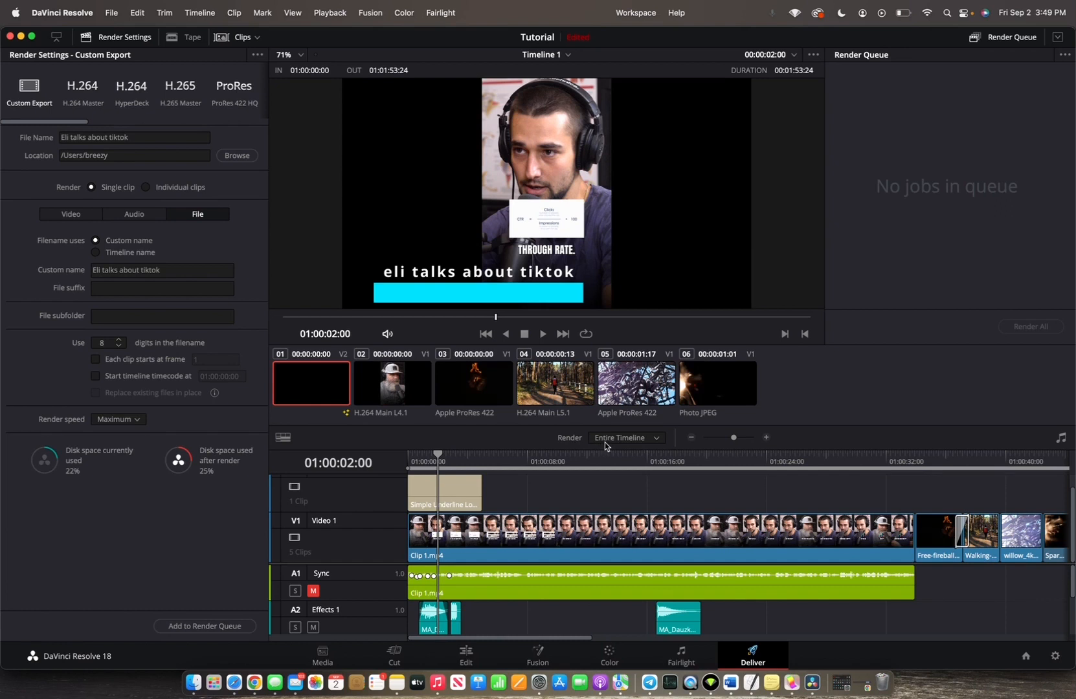
mouse_move(637, 451)
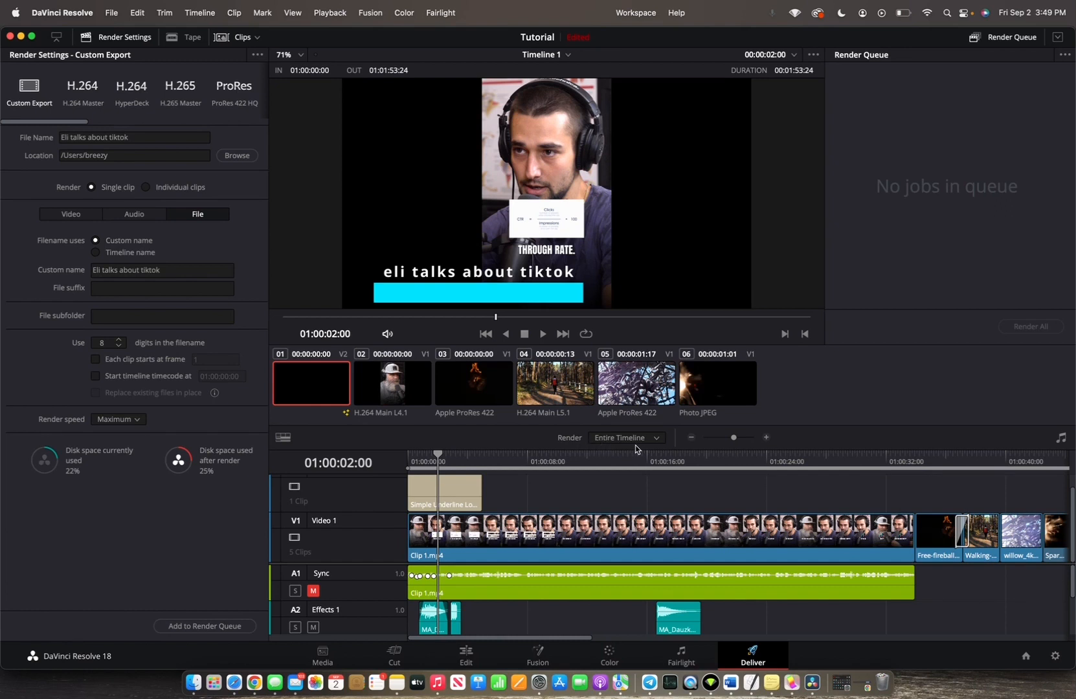
mouse_move(636, 452)
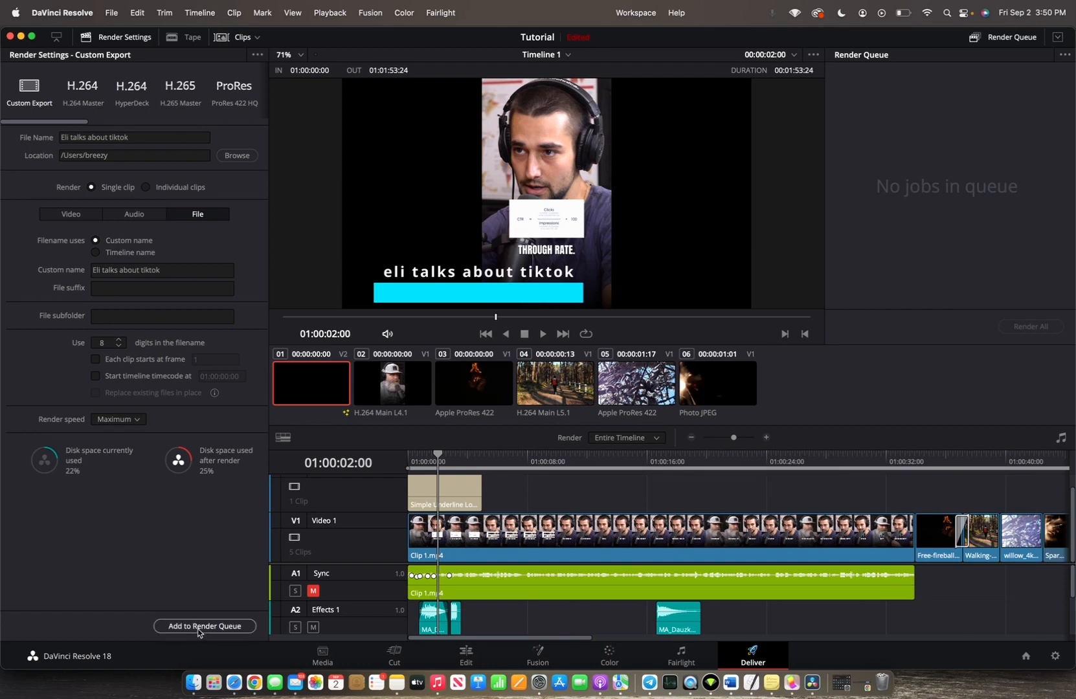
mouse_move(982, 200)
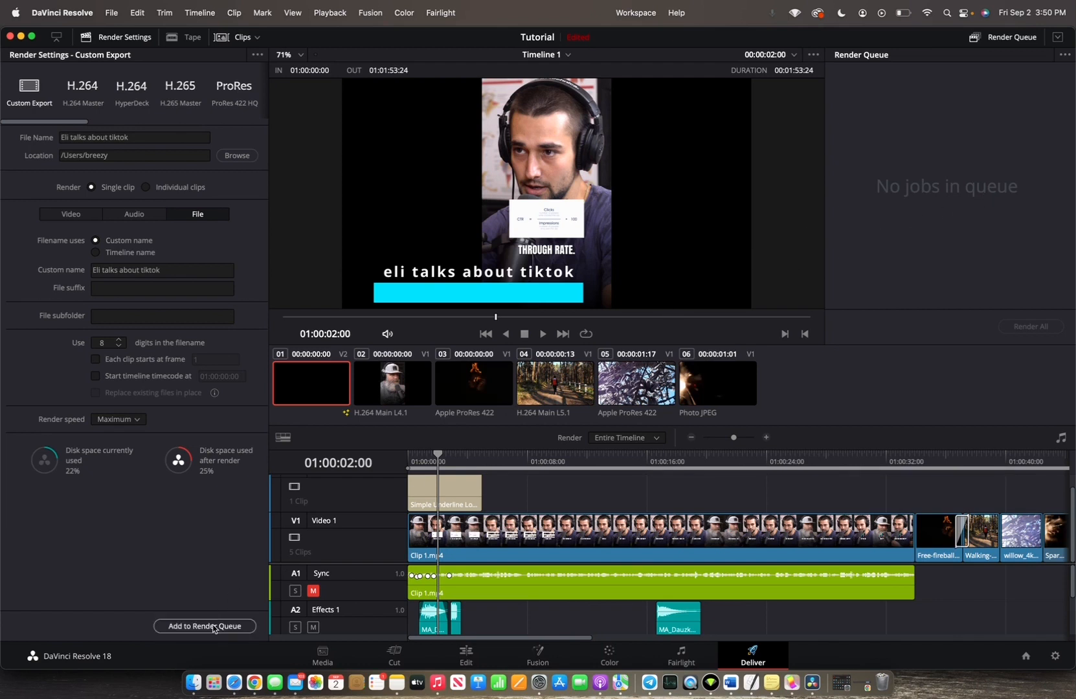
- Add the 'Eli talks about tiktok.mov' job to the Render Queue and render it
left_click(204, 625)
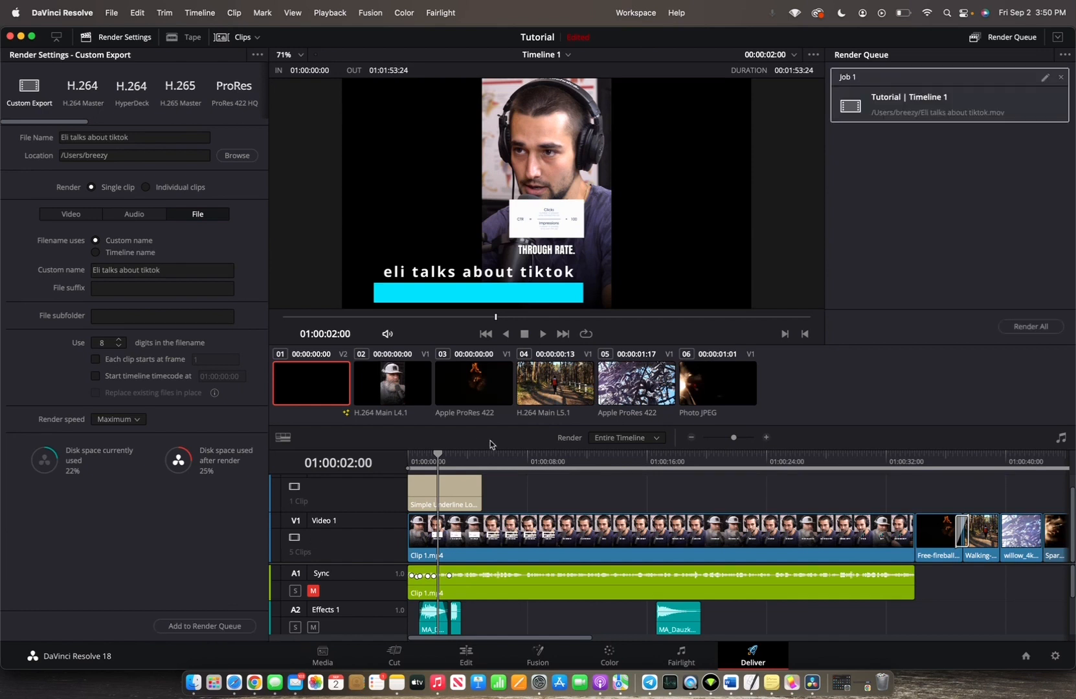
mouse_move(931, 126)
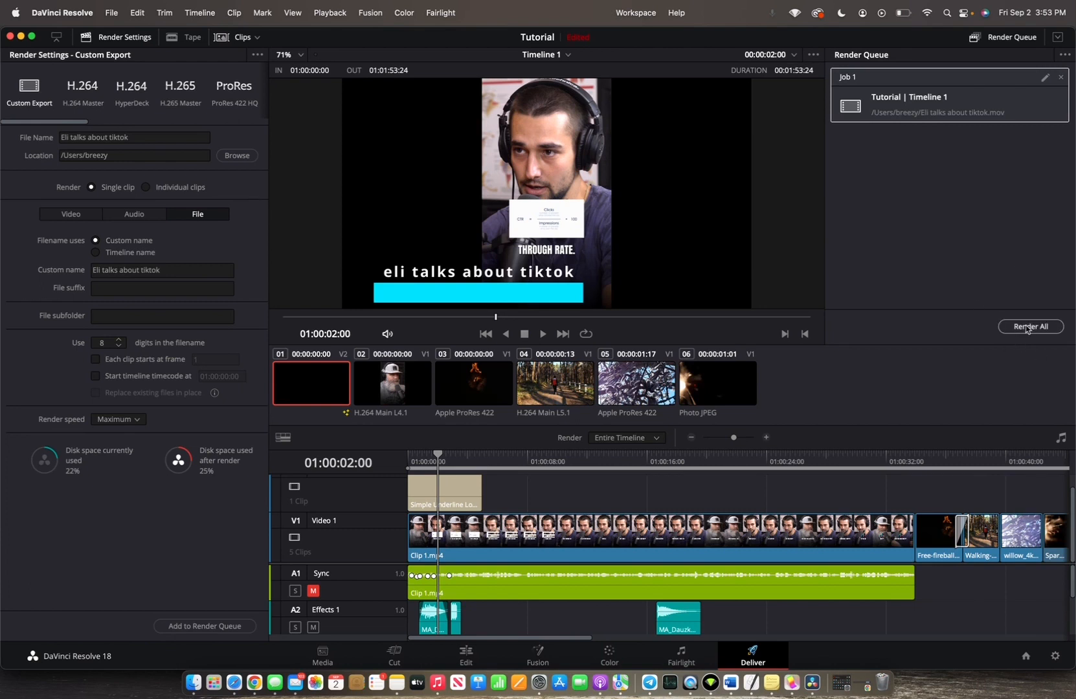
left_click(1029, 326)
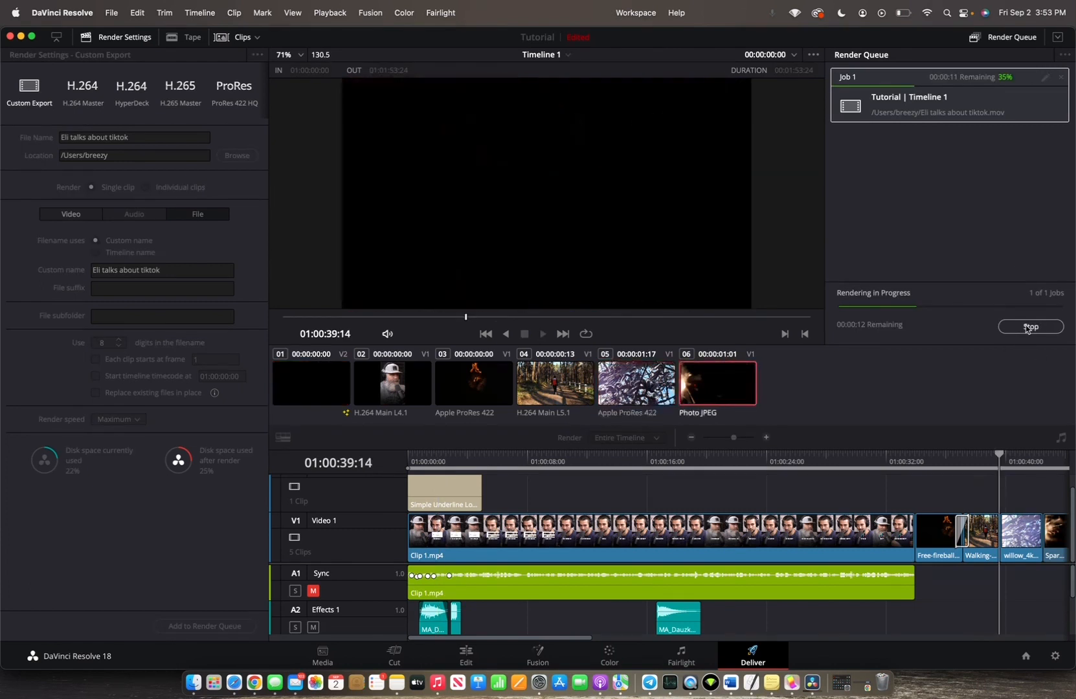